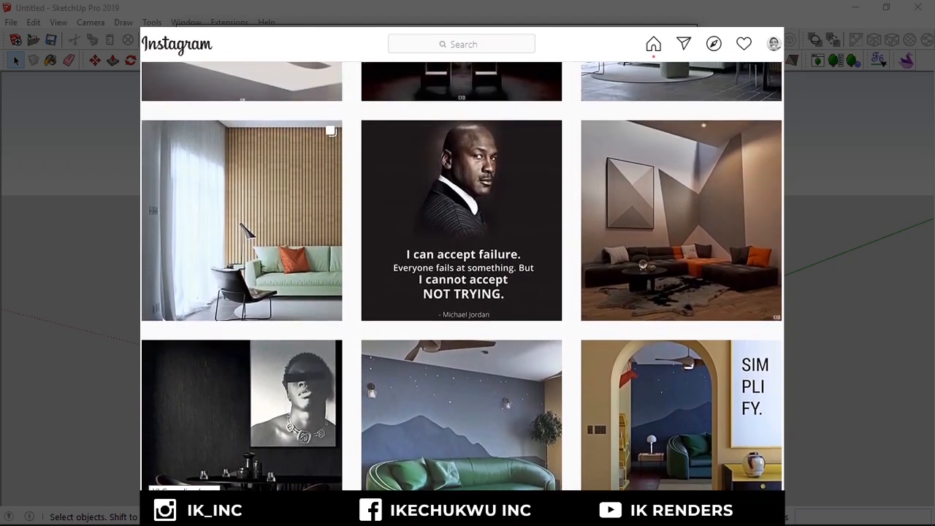
Step: Collapse the library panel so only the sun light and sky scene list shows
scroll(down, 3)
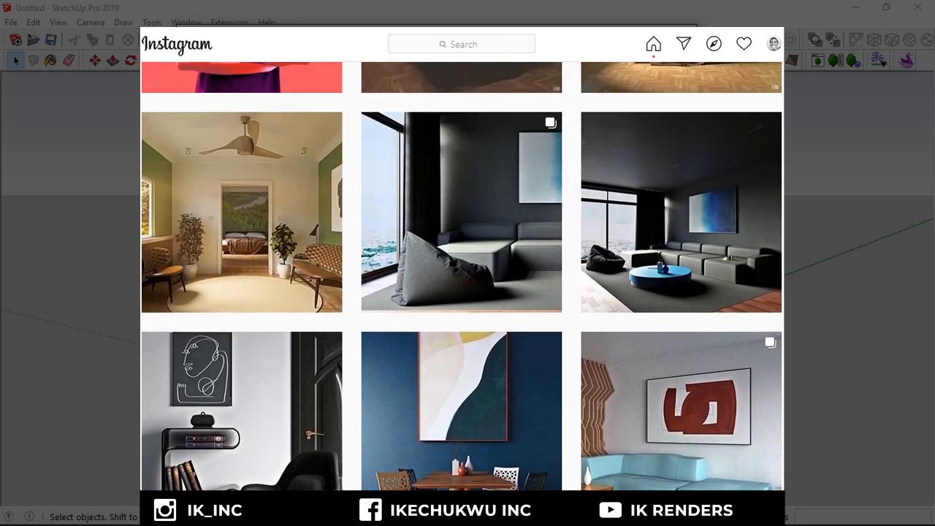
scroll(down, 3)
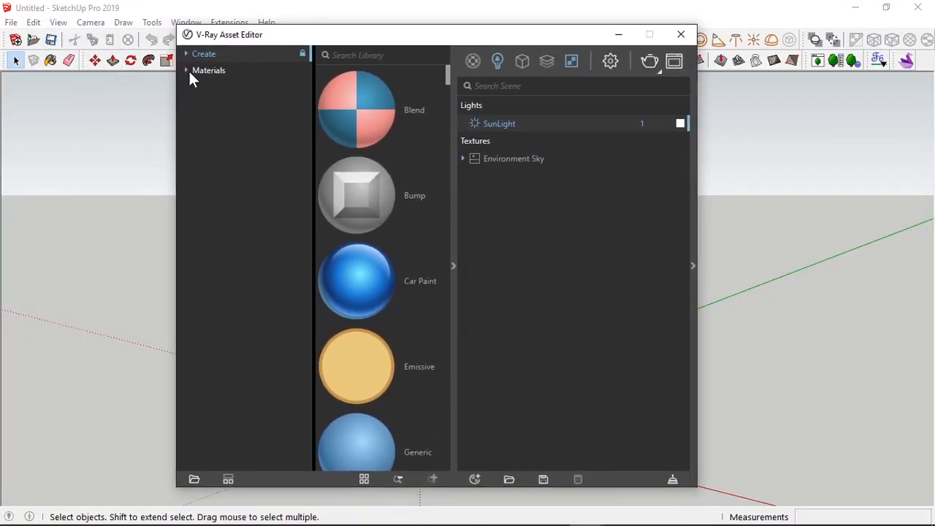
click(209, 70)
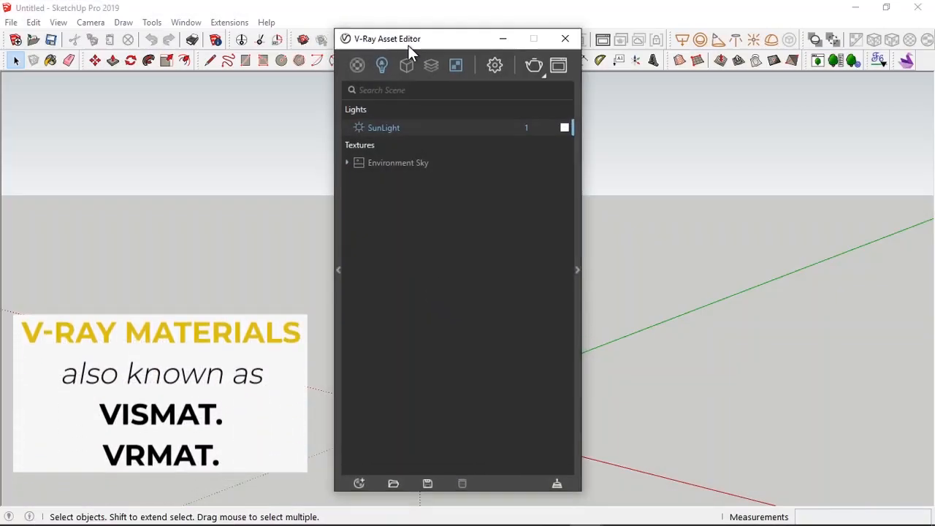
Step: Reveal the library again, expand Materials and browse the brick material thumbnails
drag(412, 38, 442, 41)
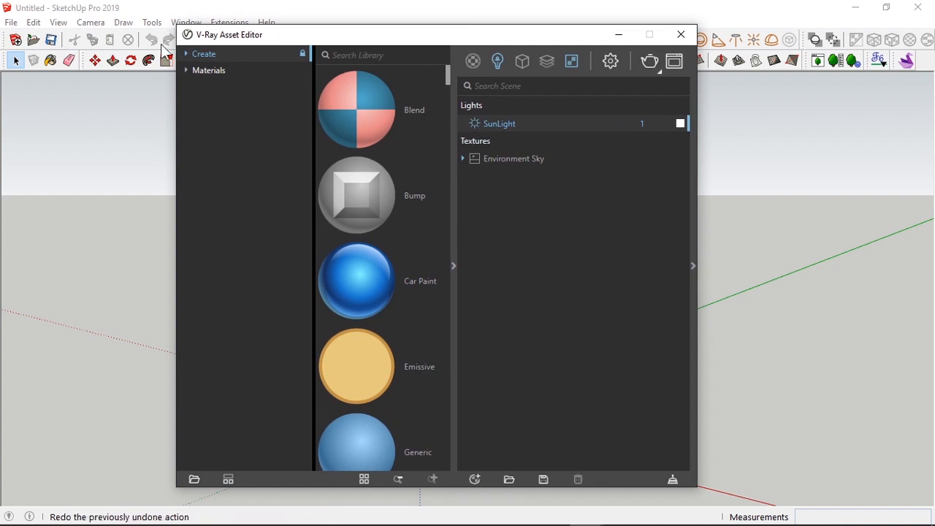
click(209, 70)
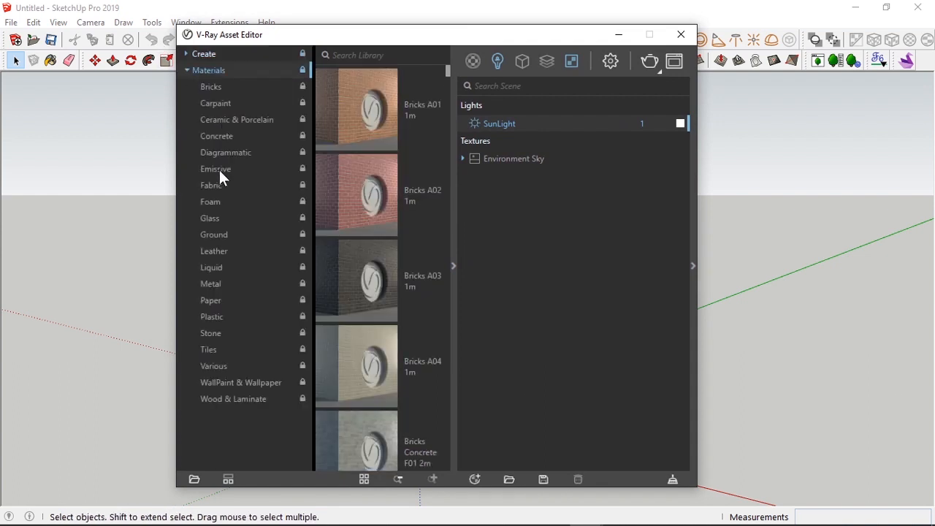
mouse_move(222, 117)
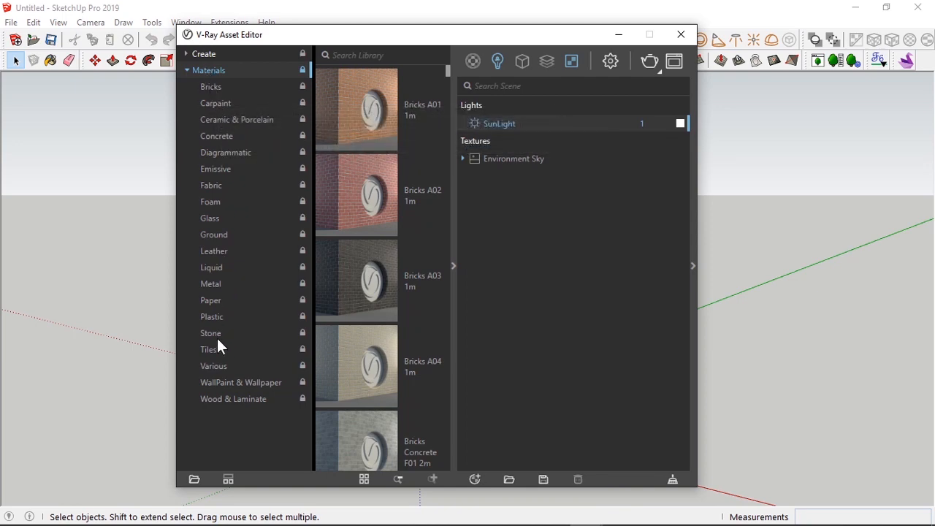
mouse_move(213, 251)
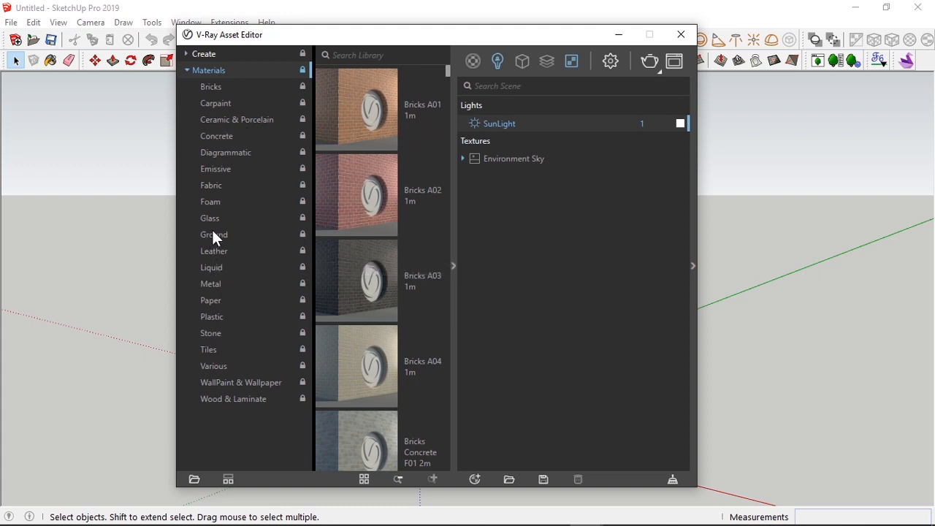
mouse_move(213, 234)
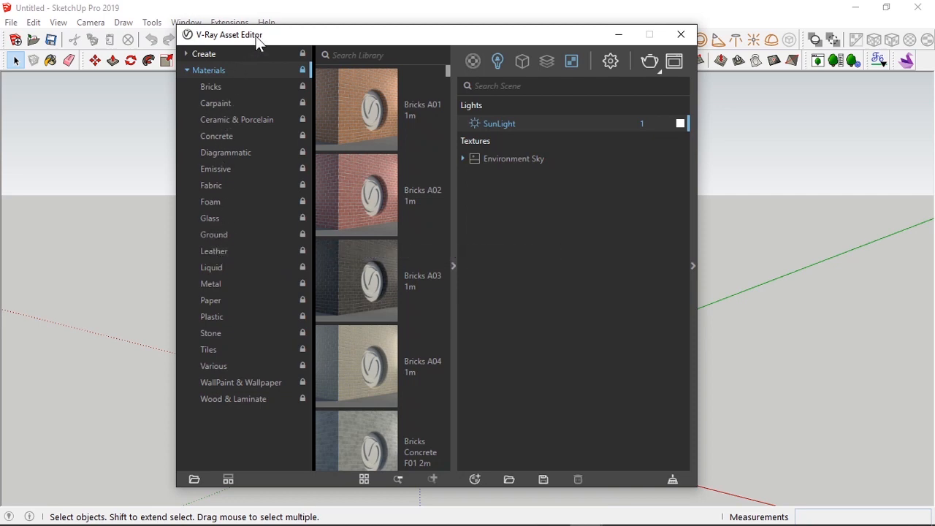
drag(230, 35, 234, 40)
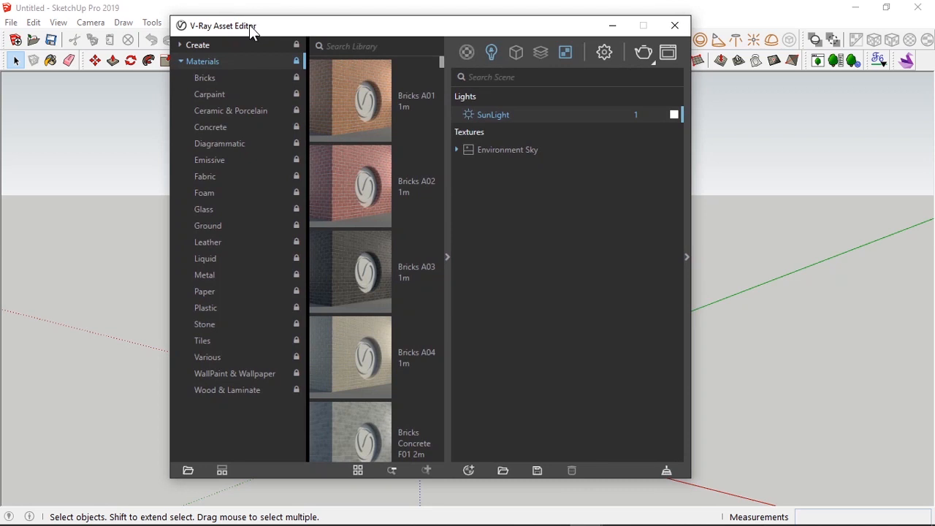
mouse_move(208, 225)
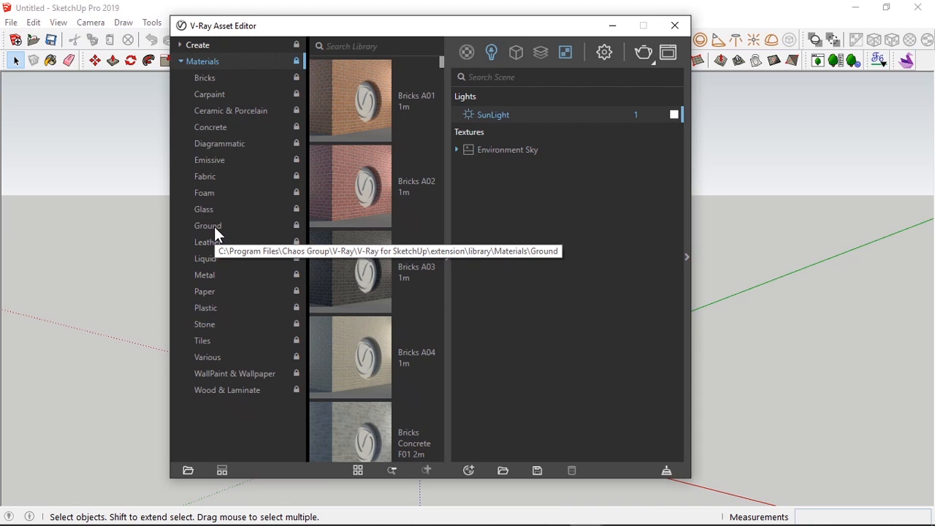
mouse_move(216, 234)
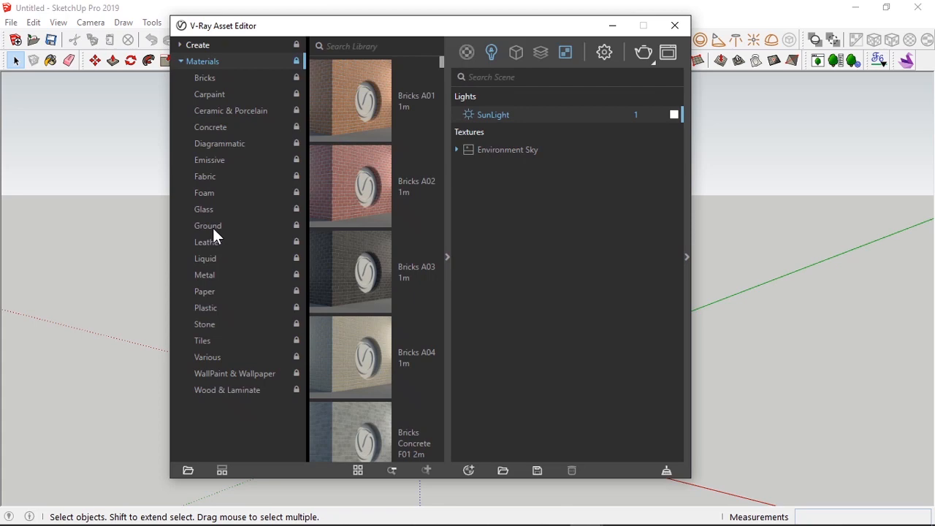
mouse_move(208, 232)
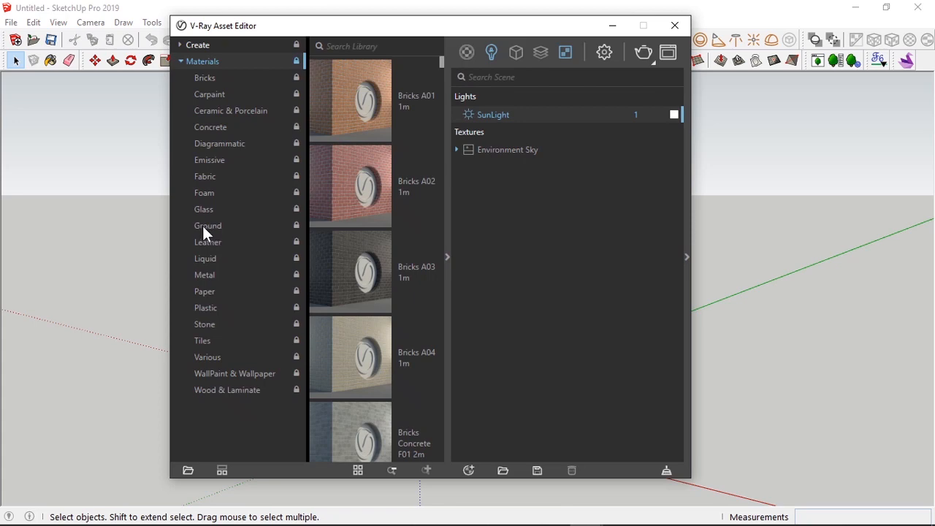
scroll(down, 3)
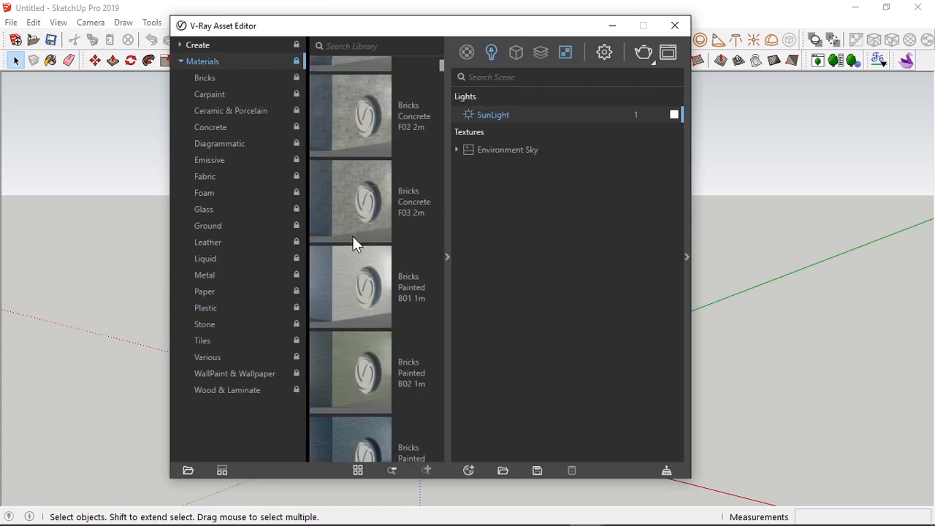
scroll(down, 3)
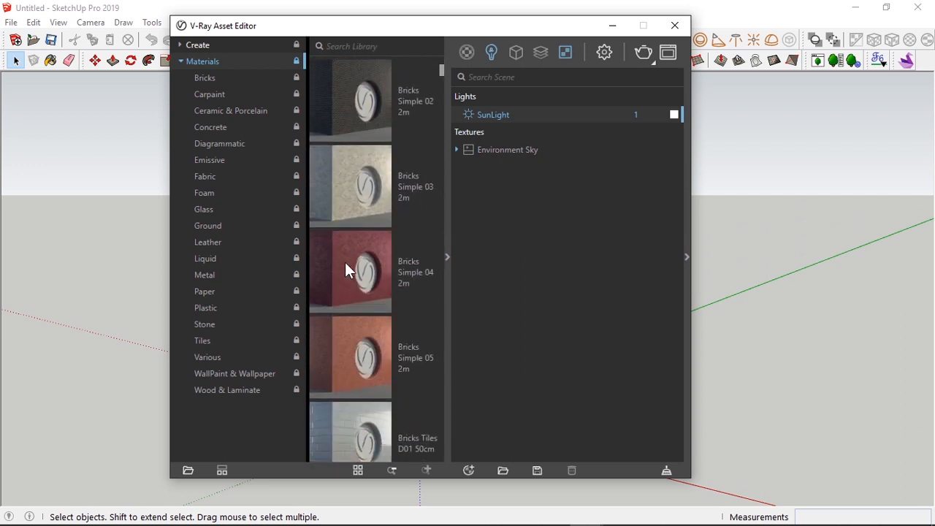
scroll(down, 3)
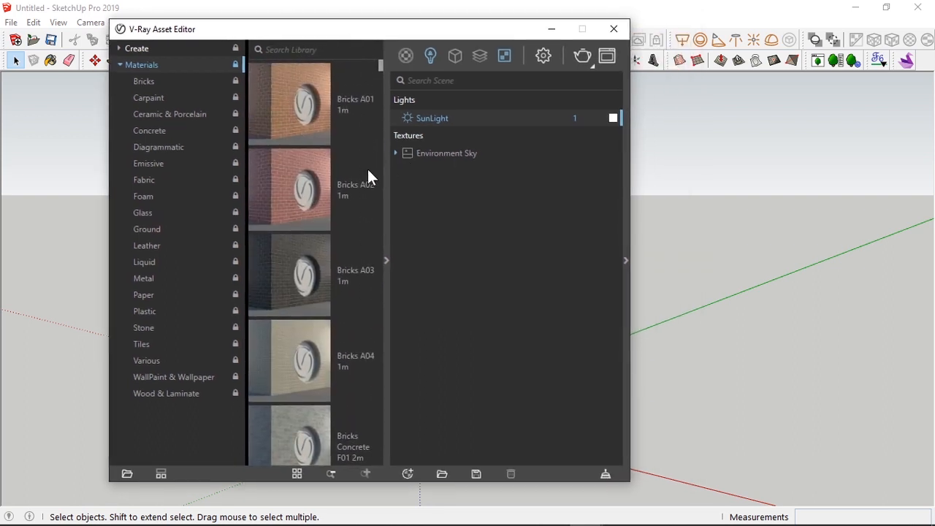
mouse_move(304, 110)
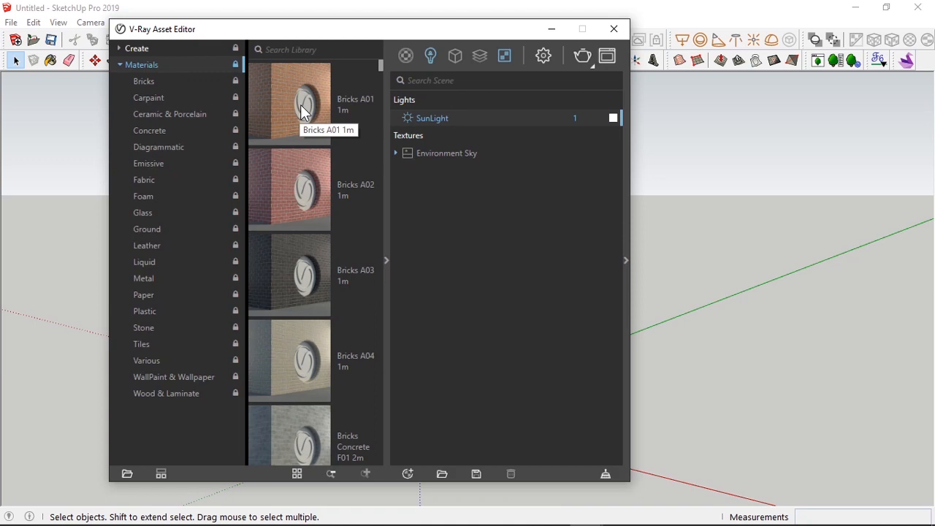
Step: Add Bricks A01 to the scene and expand Bump / Normal Mapping in Bricks_A01_1m's settings
double_click(290, 99)
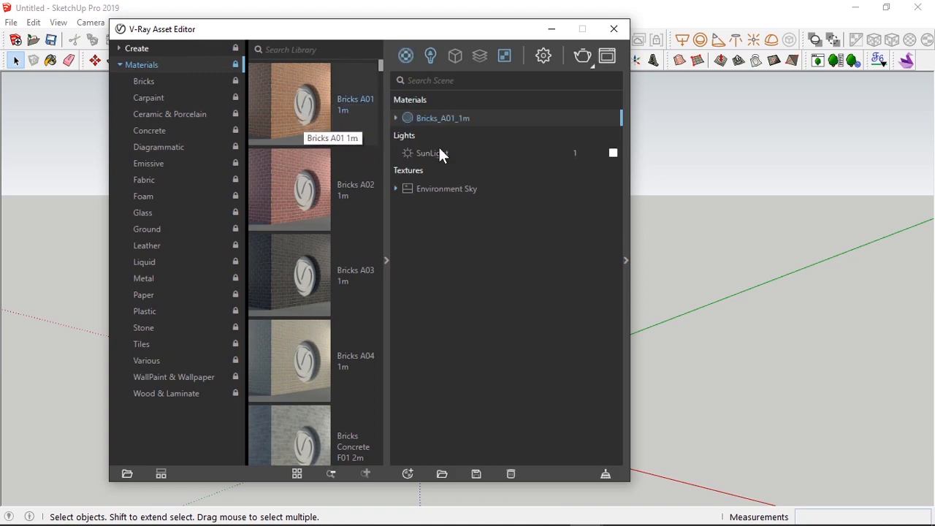
click(443, 117)
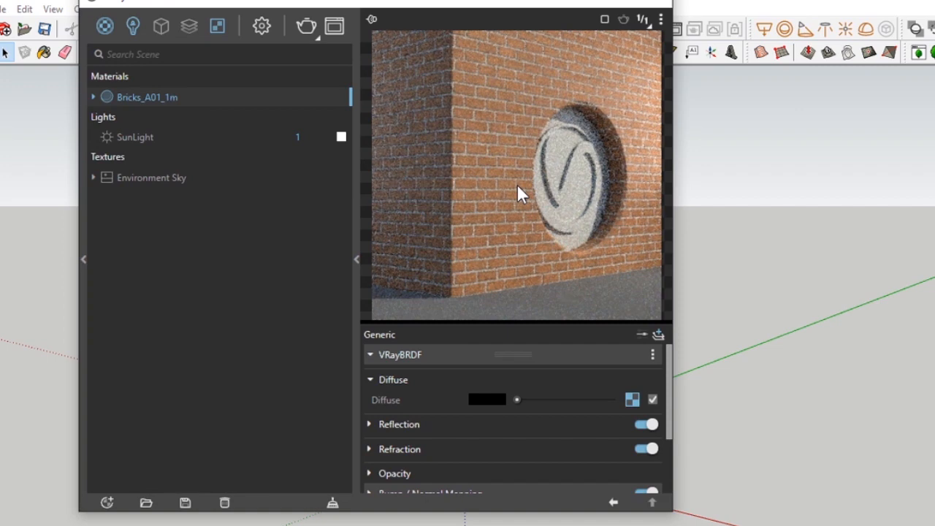
scroll(down, 3)
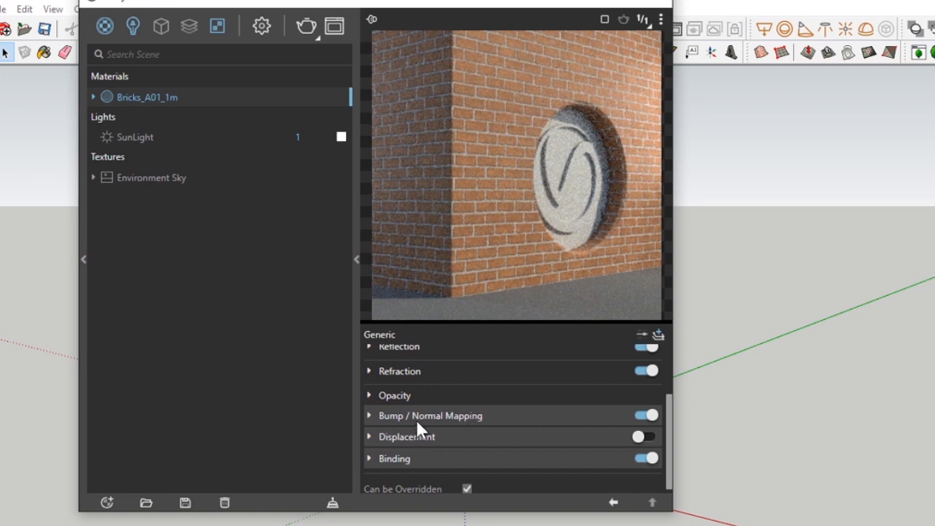
click(369, 415)
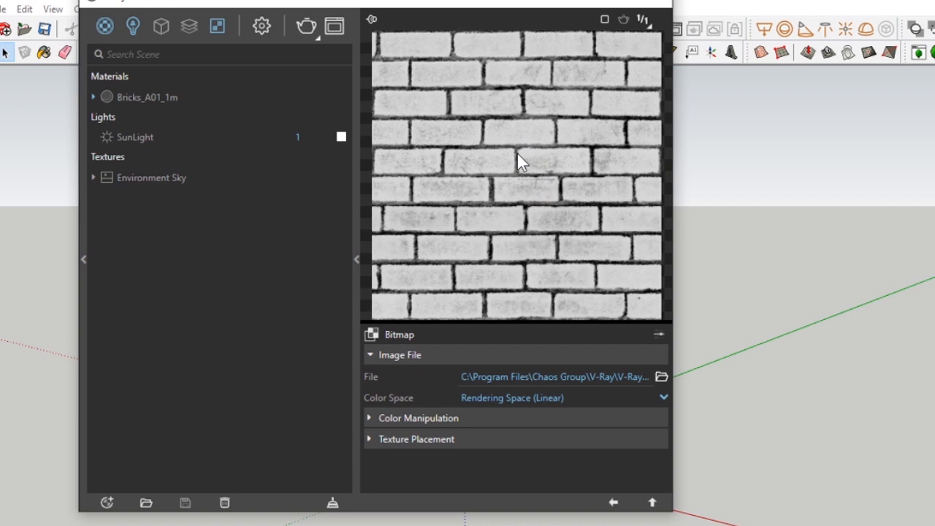
mouse_move(491, 111)
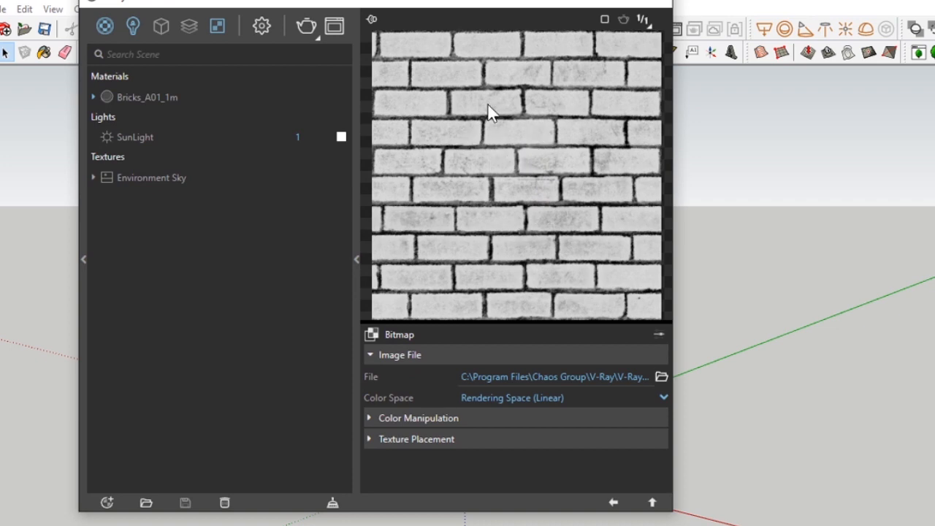
mouse_move(626, 518)
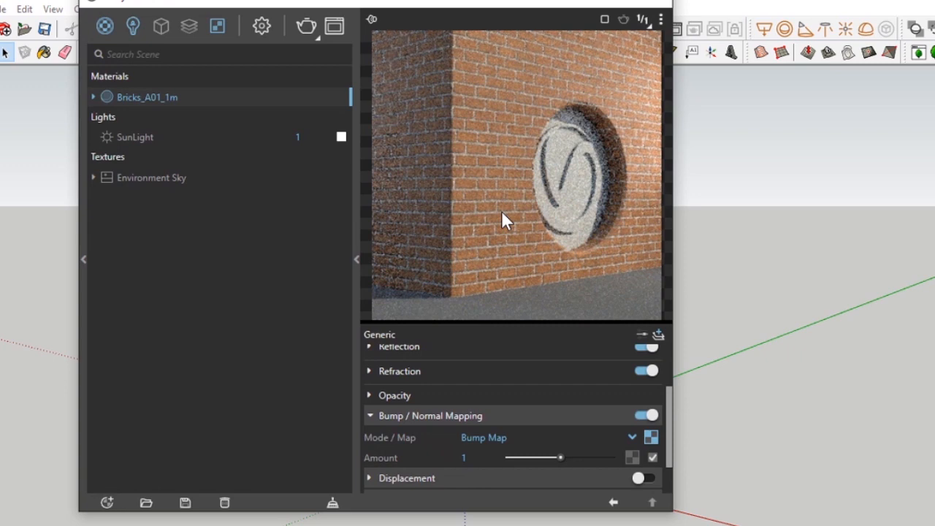
mouse_move(467, 450)
text(2)
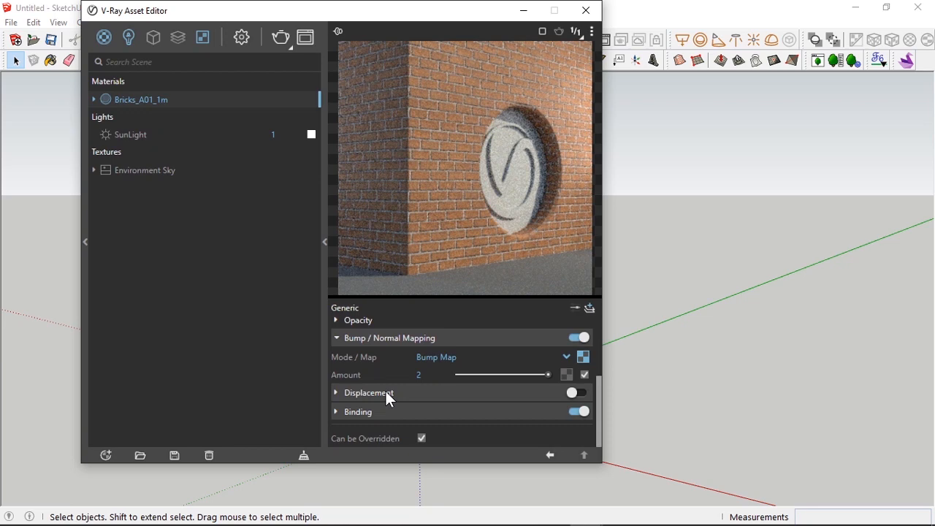
Step: Show the library, scene materials and Bricks A01 1m settings side by side
click(336, 392)
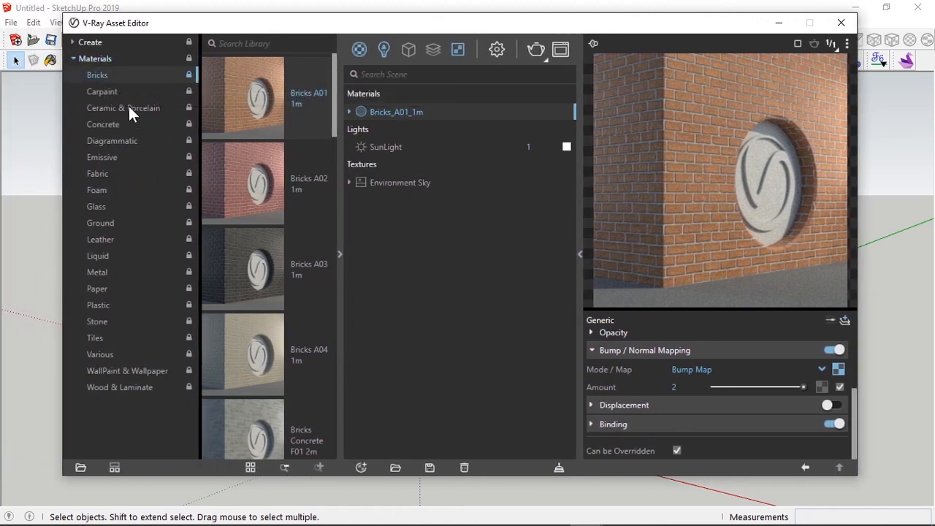
click(103, 90)
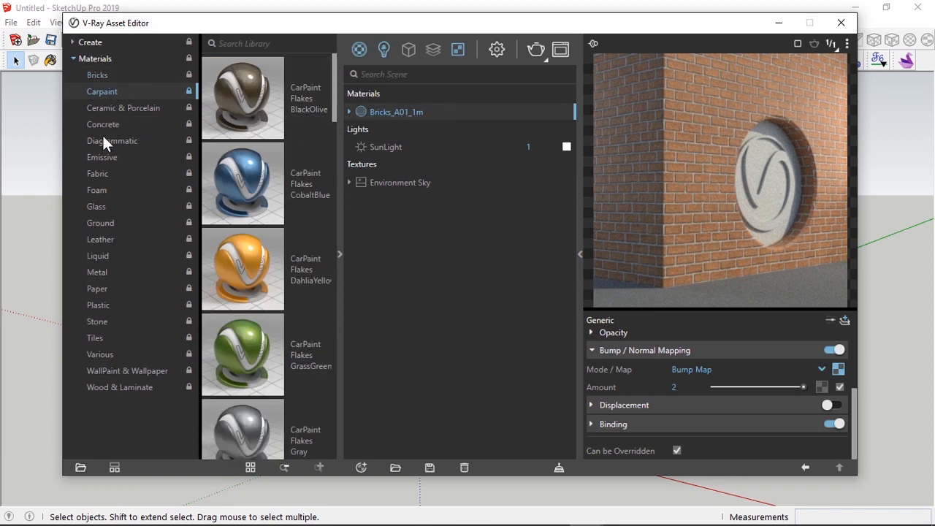
scroll(down, 3)
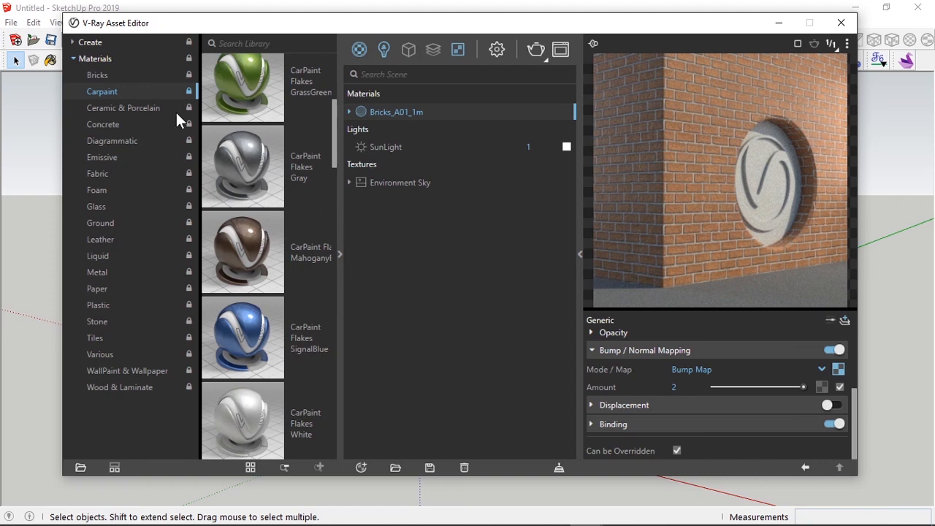
click(97, 75)
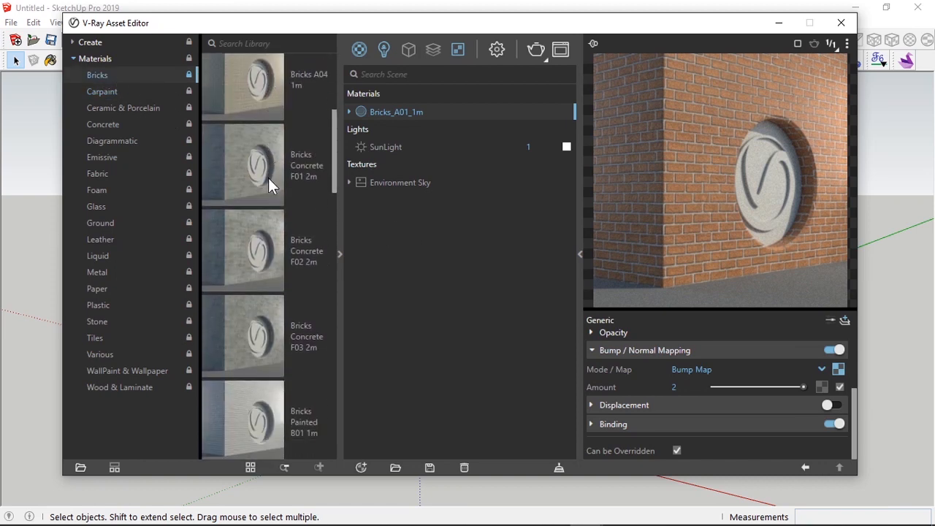
scroll(down, 3)
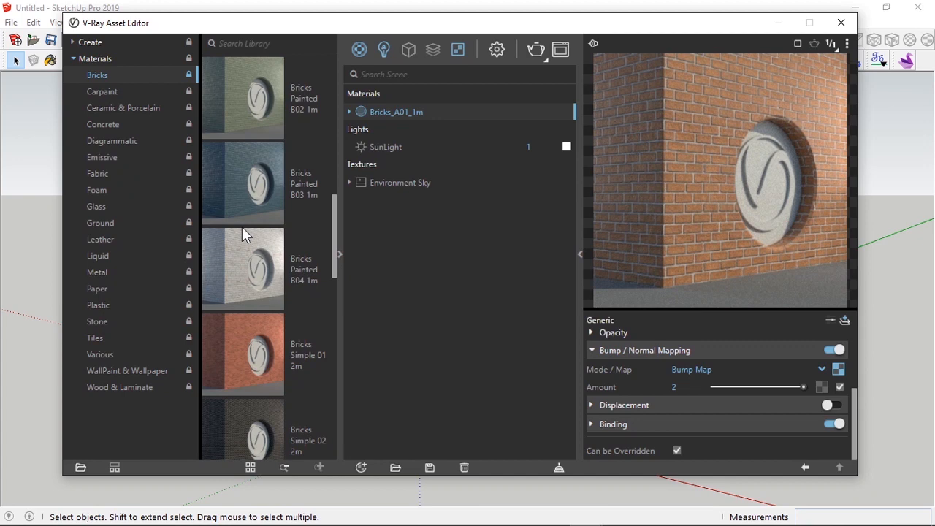
scroll(down, 3)
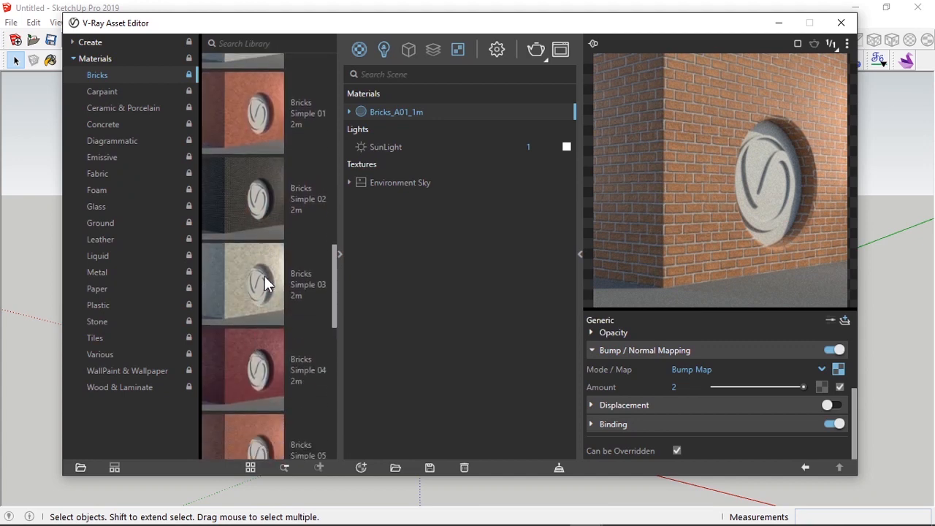
scroll(down, 3)
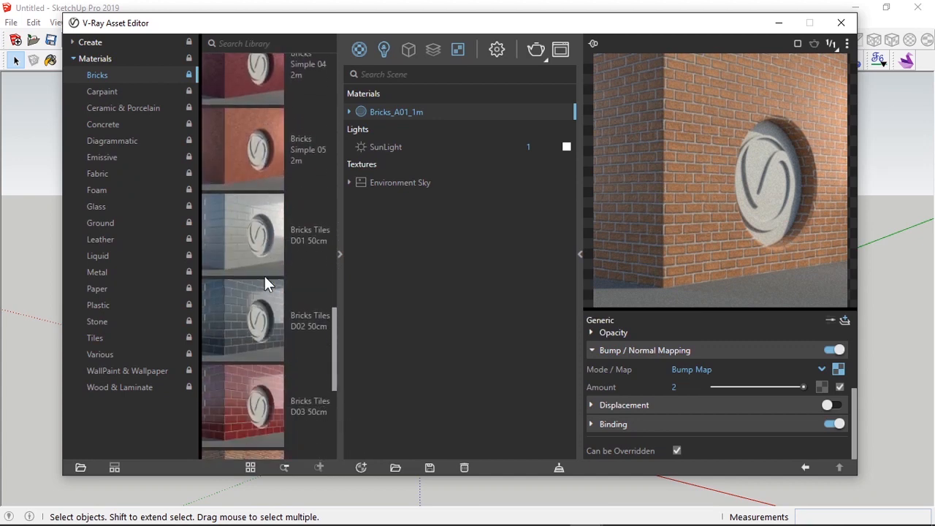
scroll(down, 3)
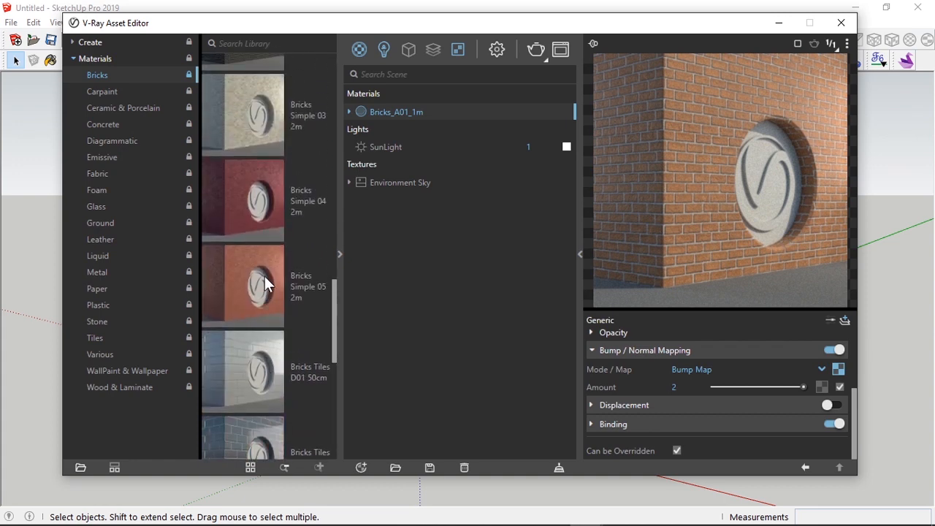
scroll(down, 3)
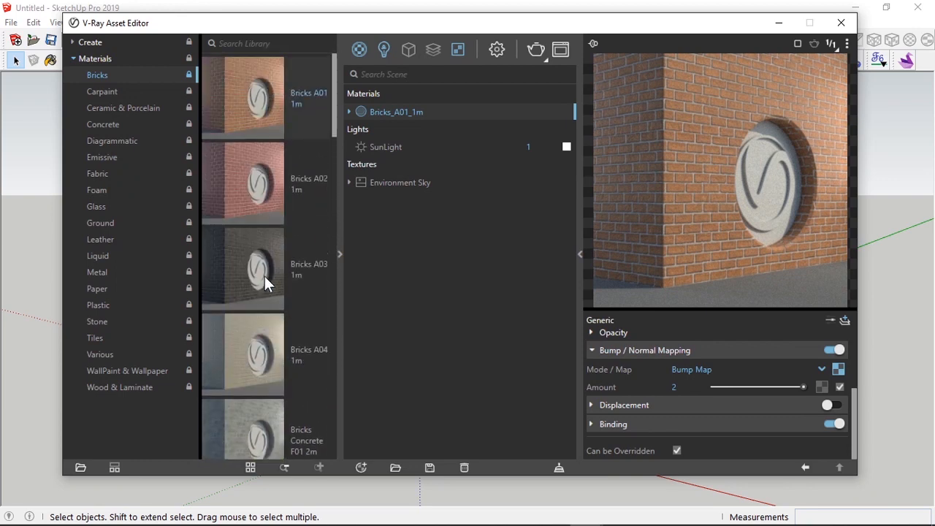
scroll(down, 3)
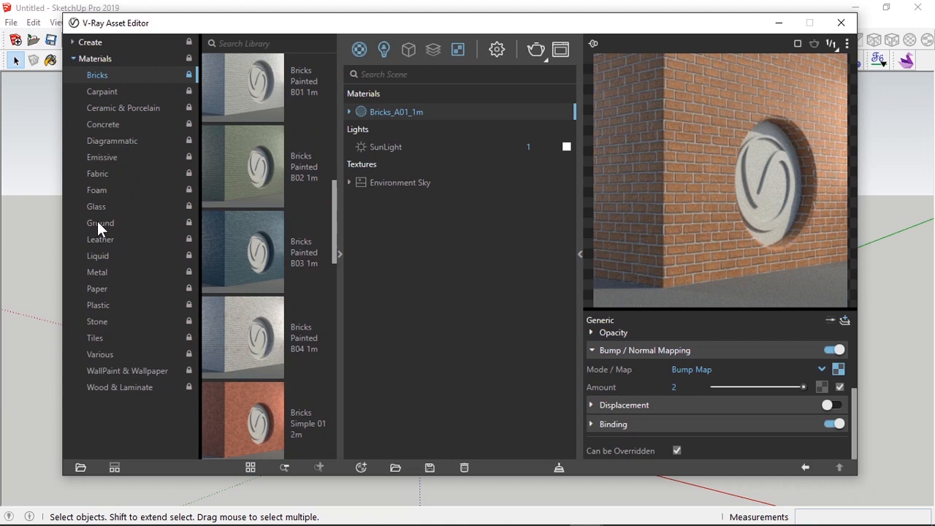
mouse_move(102, 132)
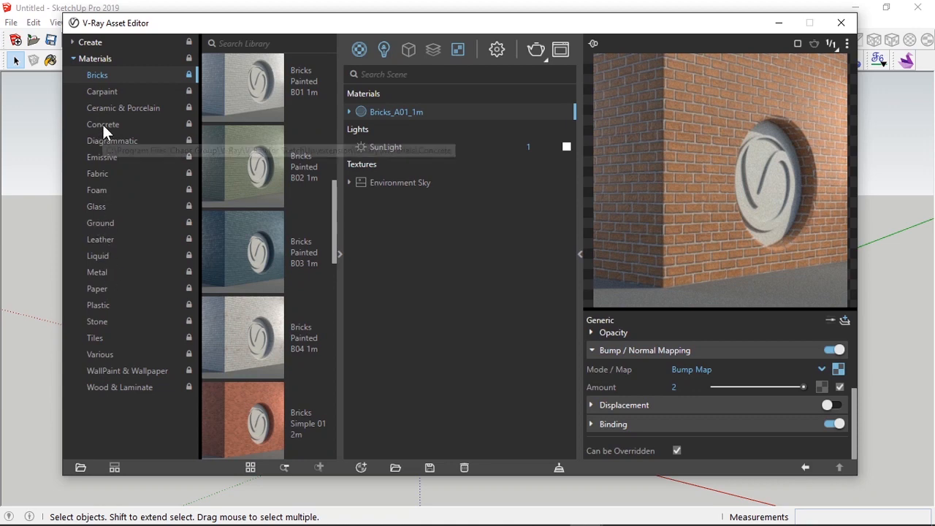
Step: From the Concrete category, add Concrete Simple E02 4m to the scene beside Bricks_A01_1m
click(102, 123)
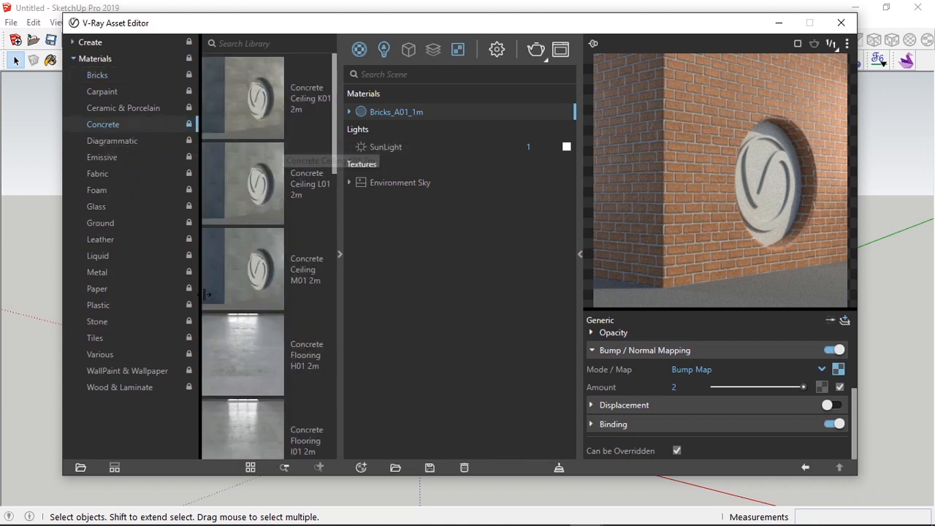
scroll(down, 3)
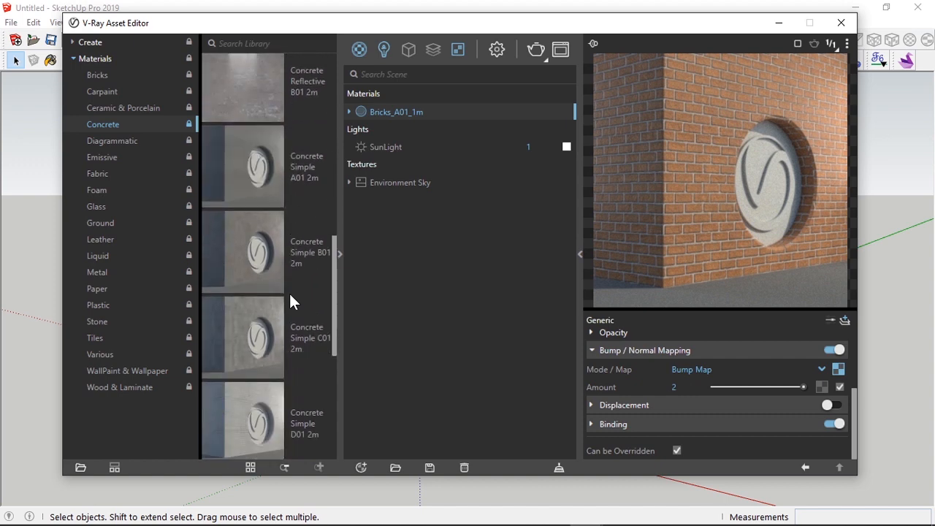
scroll(down, 3)
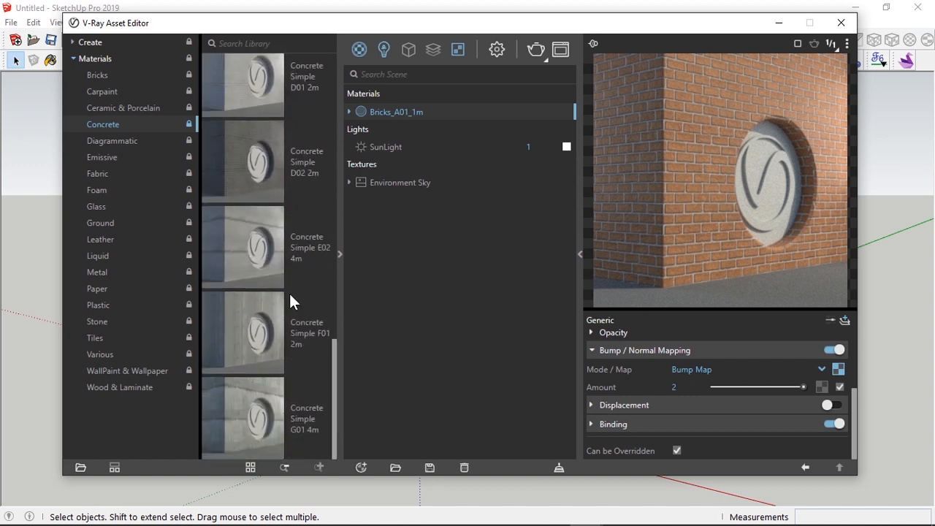
scroll(down, 3)
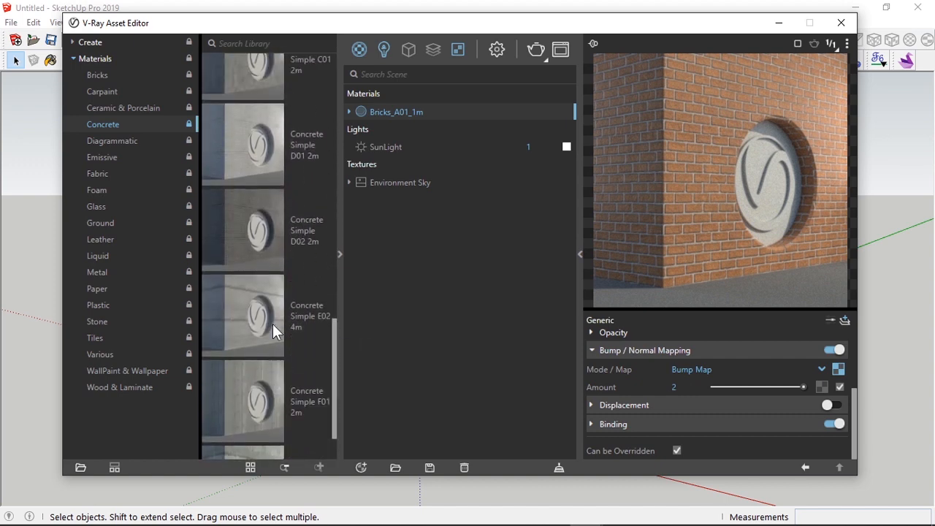
right_click(243, 314)
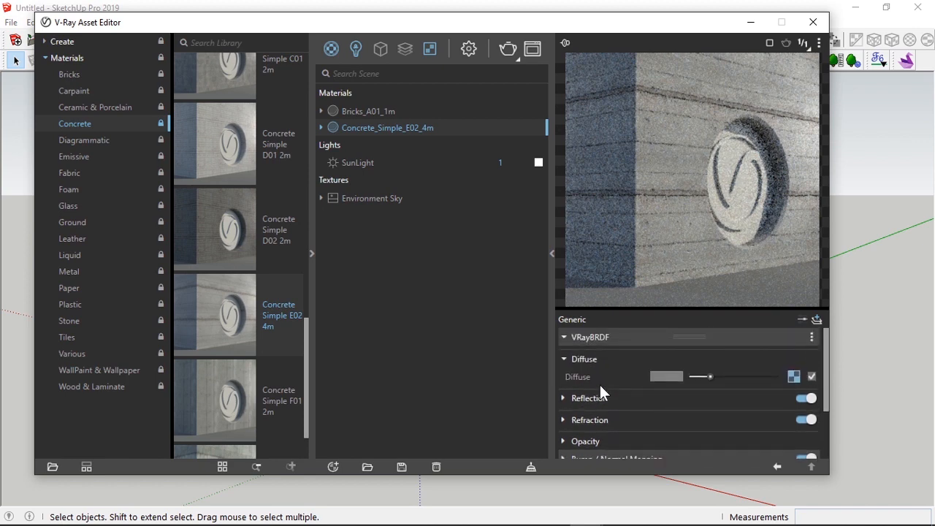
Step: Review Concrete Simple E02 4m's Bump / Normal Mapping, then collapse its settings panel
scroll(down, 3)
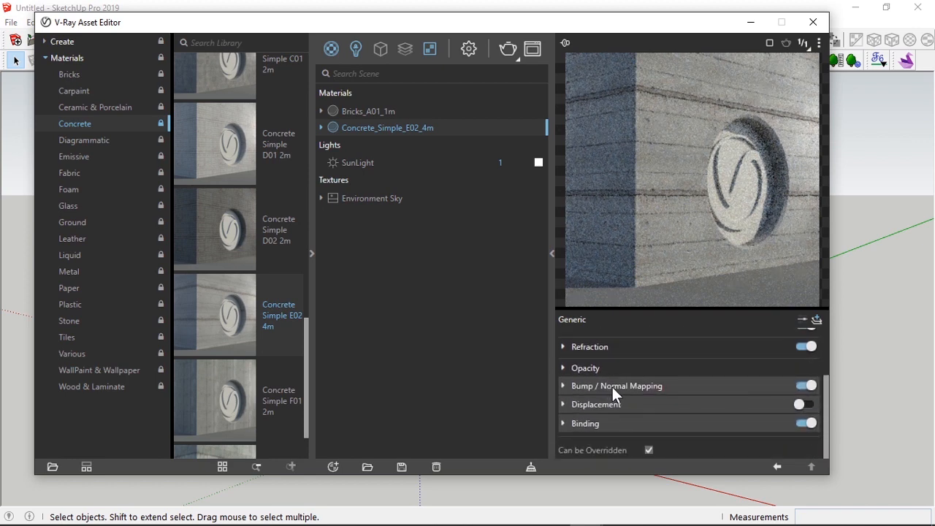
click(565, 386)
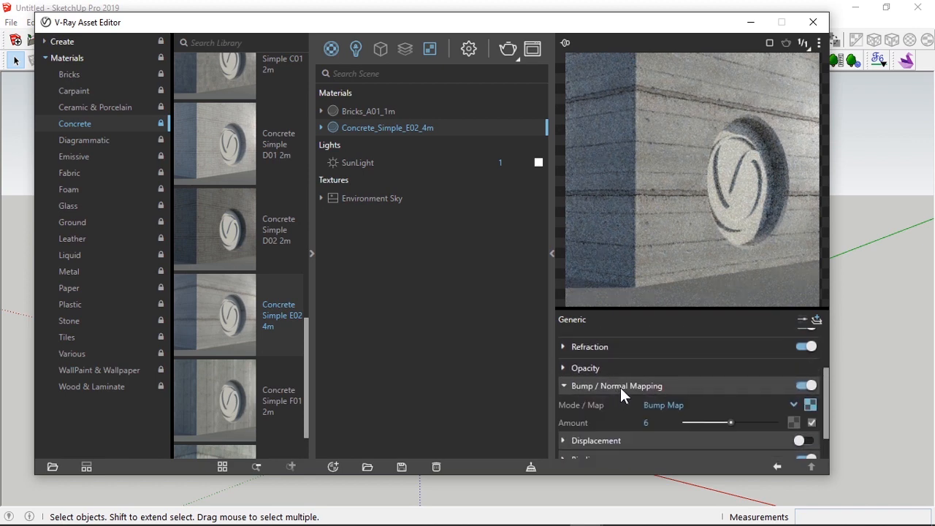
click(564, 385)
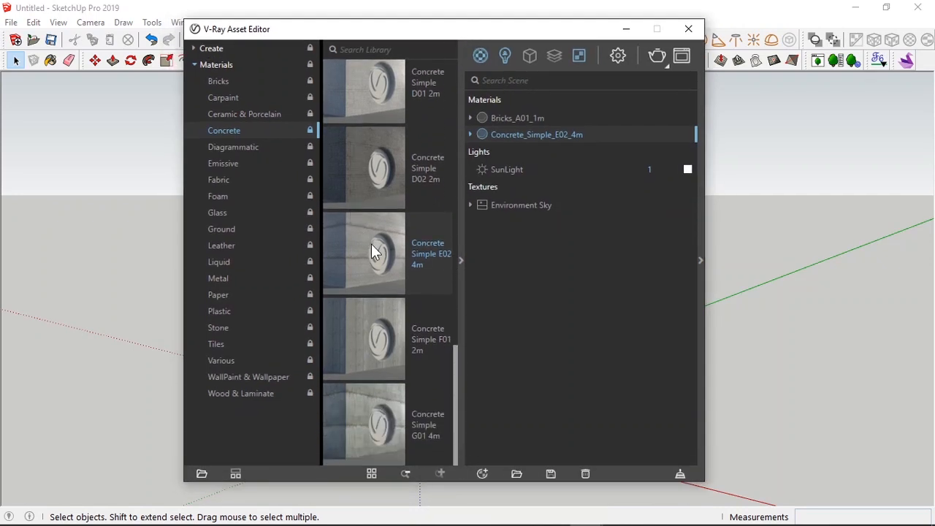
Step: Scroll the Concrete library through ceiling, flooring and reflective presets
scroll(down, 3)
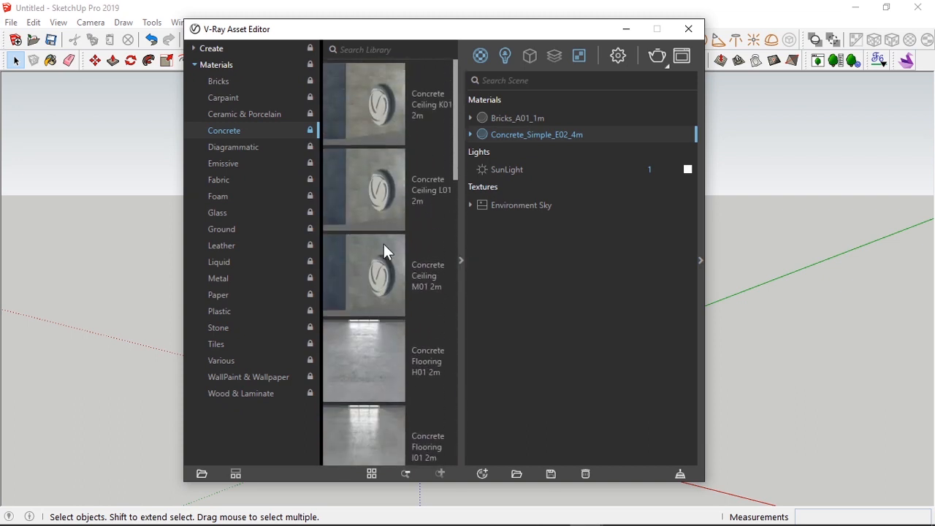
mouse_move(474, 190)
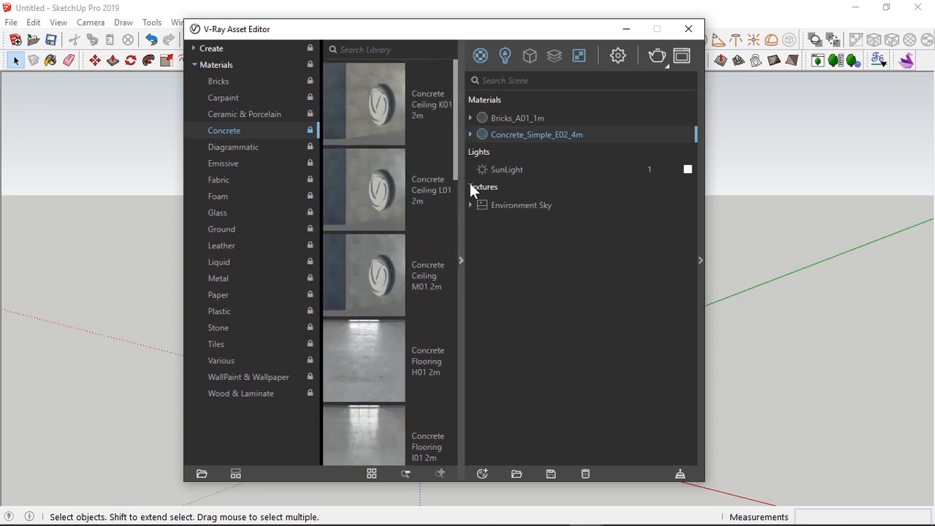
mouse_move(474, 190)
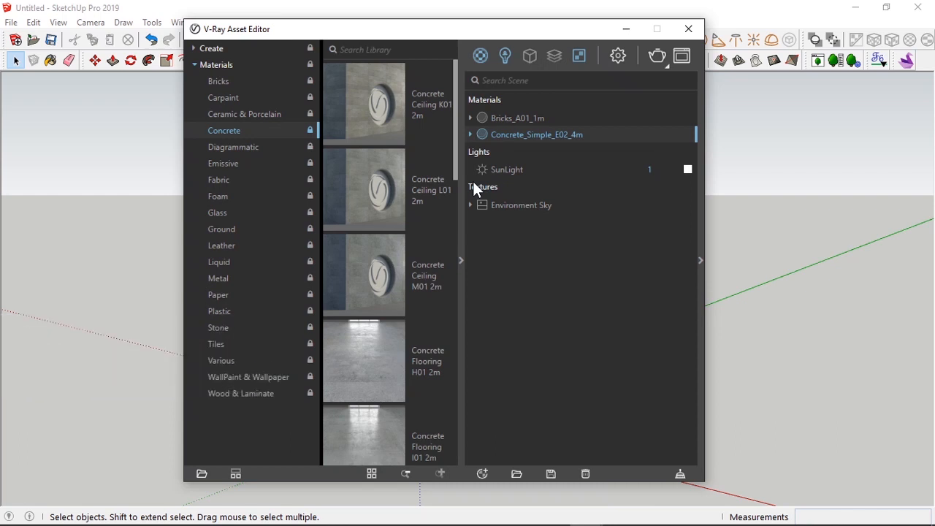
mouse_move(453, 161)
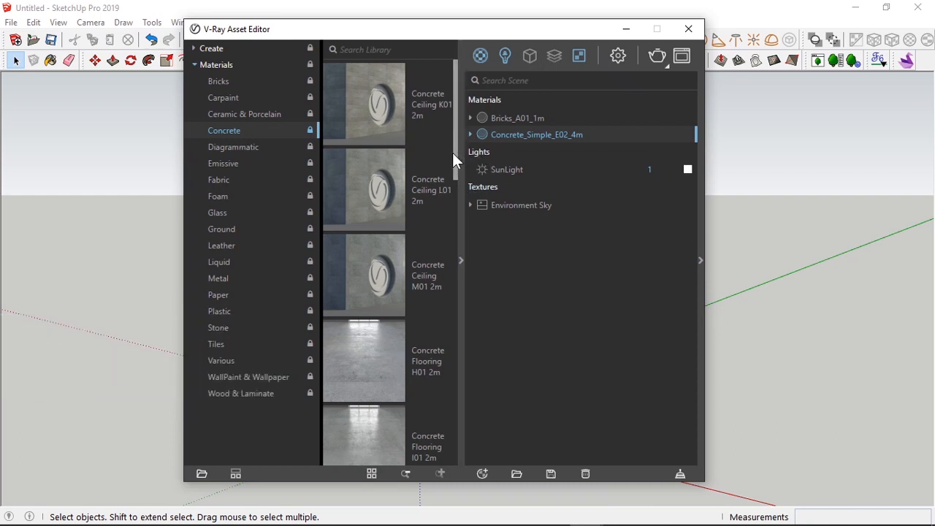
scroll(down, 3)
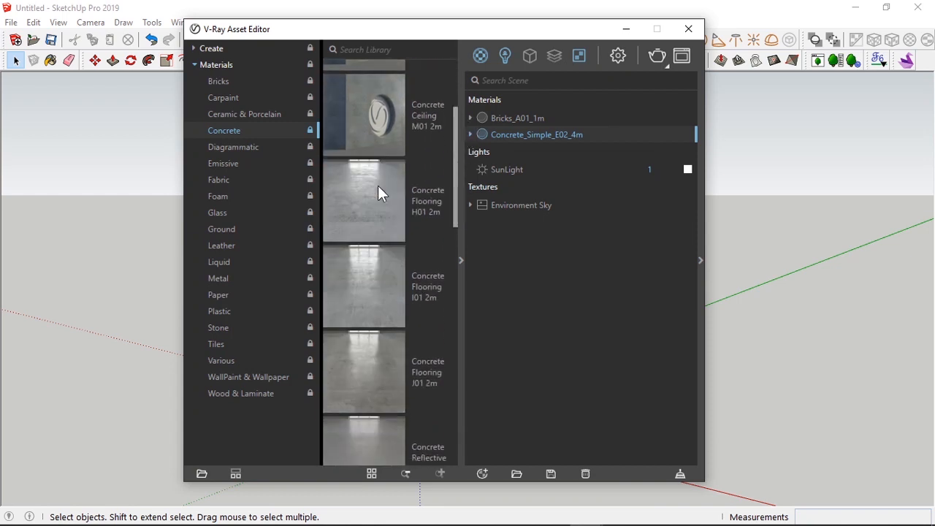
scroll(down, 3)
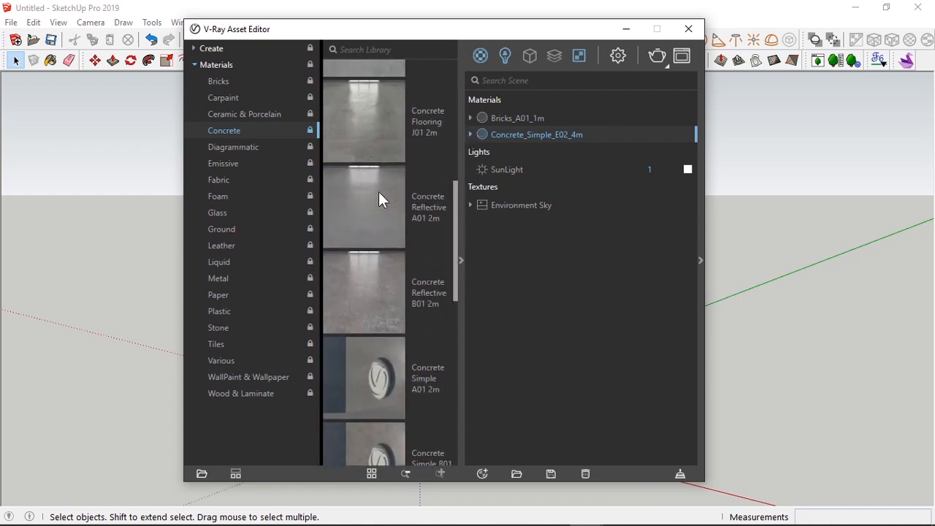
scroll(down, 3)
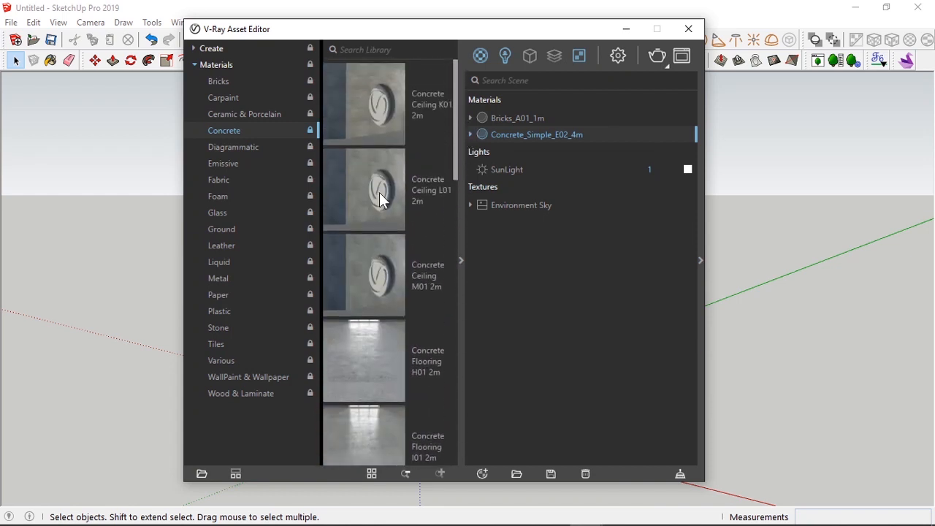
mouse_move(444, 137)
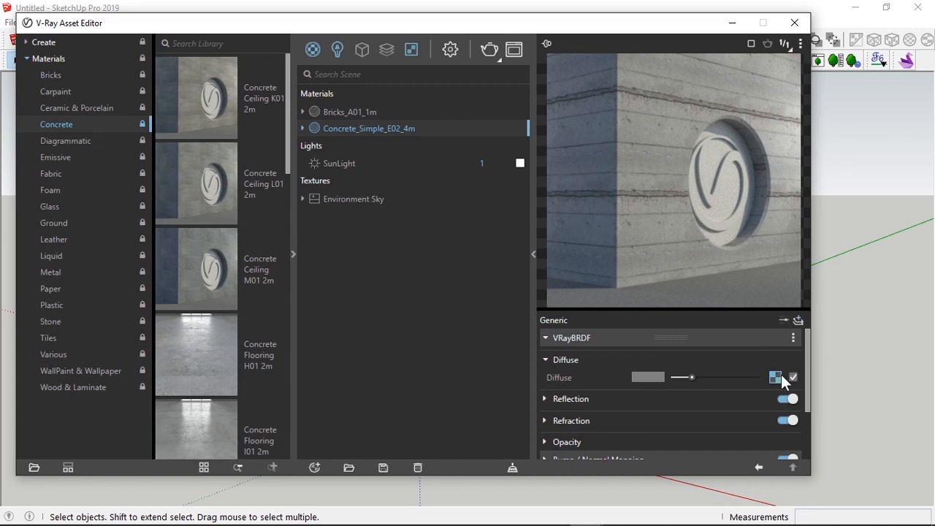
Step: Browse the concrete diffuse bitmap's file, reaching Concrete_E_Diff.jpg in the maps folder
click(774, 377)
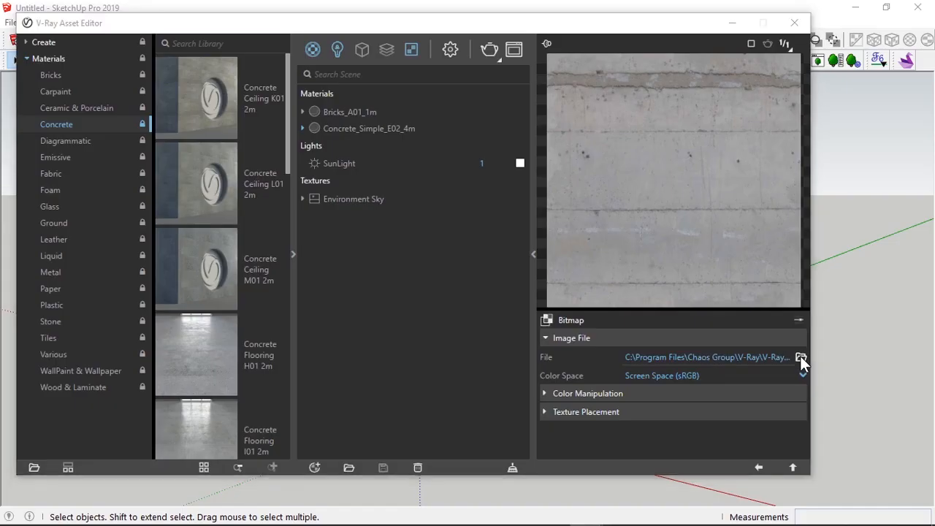
click(801, 356)
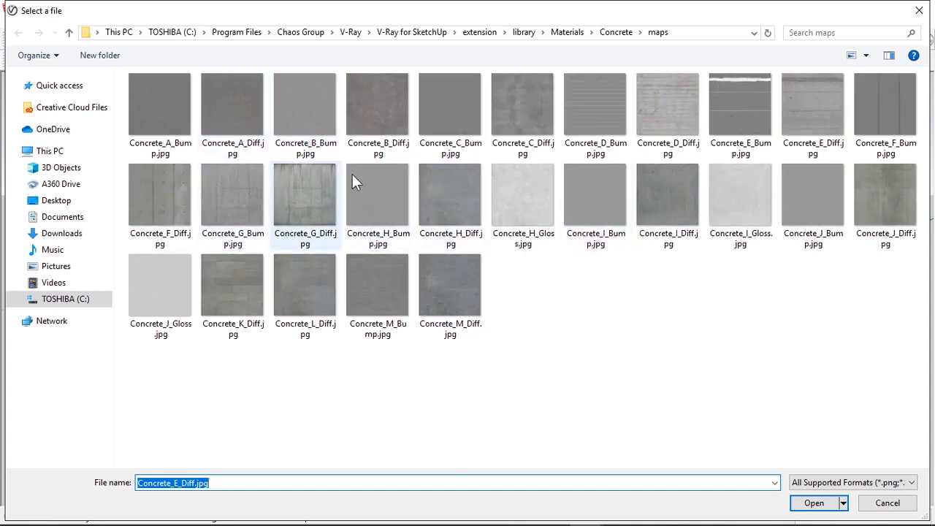
mouse_move(886, 102)
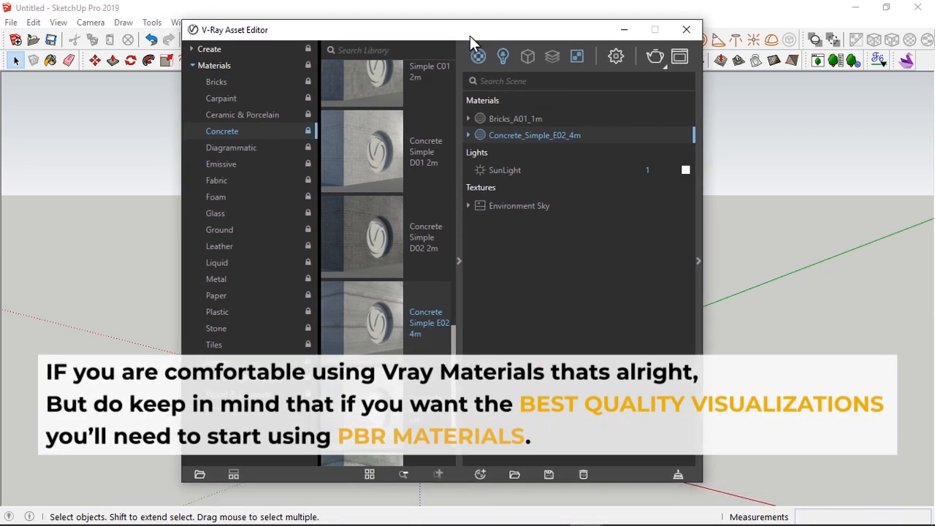
Step: Reopen the concrete's diffuse bitmap showing its Concrete_E_Diff.jpg image file path
scroll(down, 3)
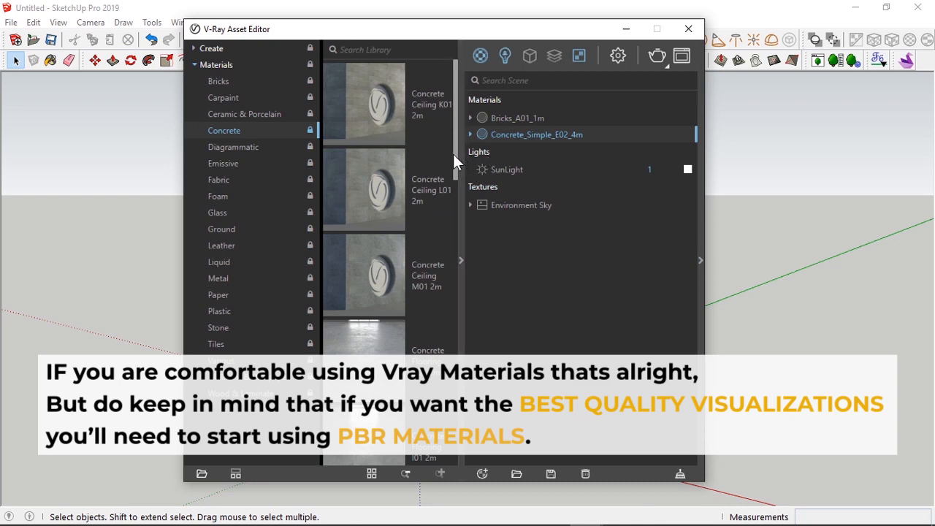
scroll(down, 3)
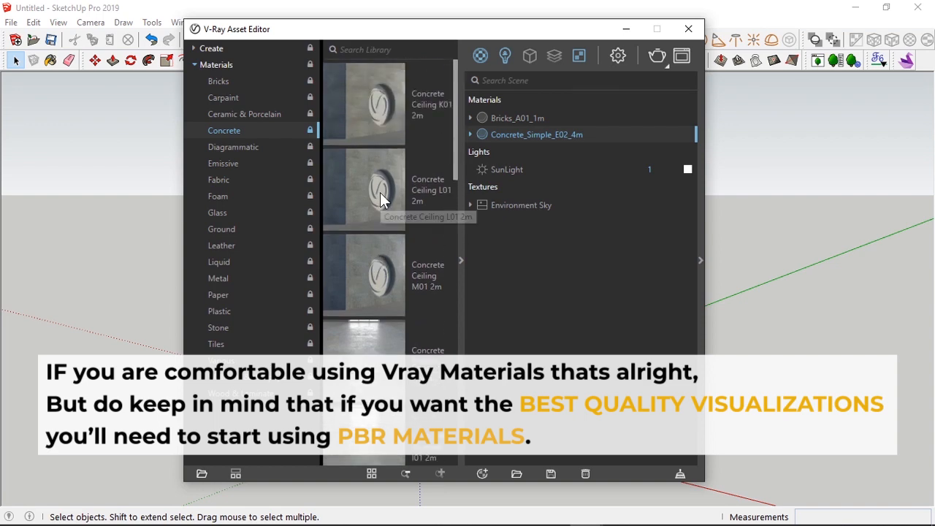
mouse_move(533, 143)
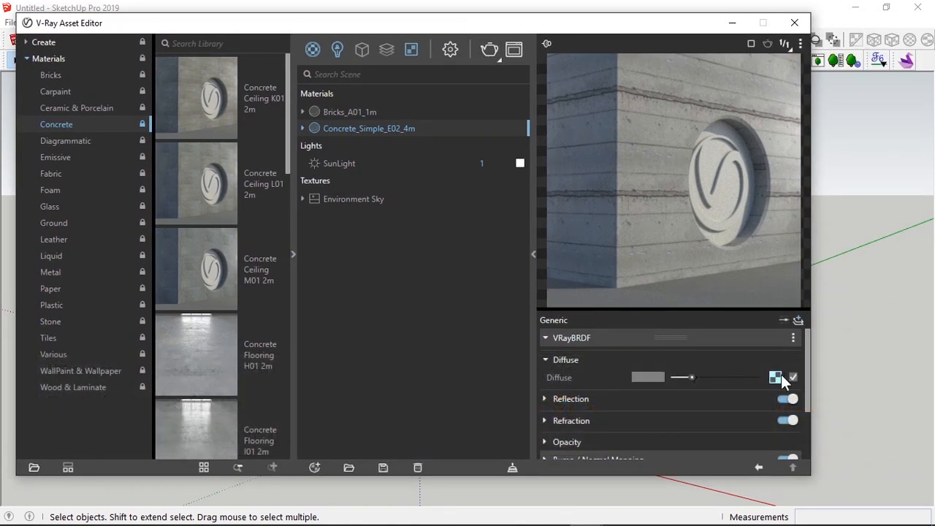
click(776, 377)
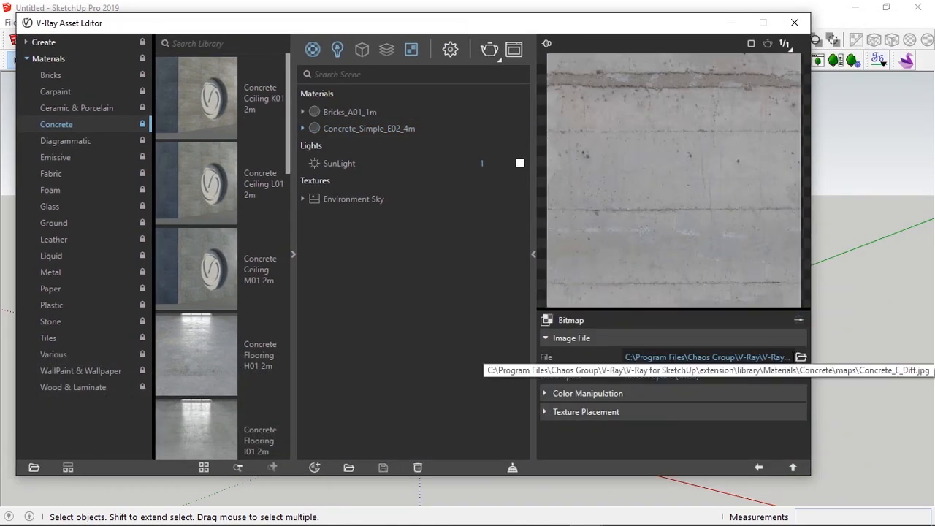